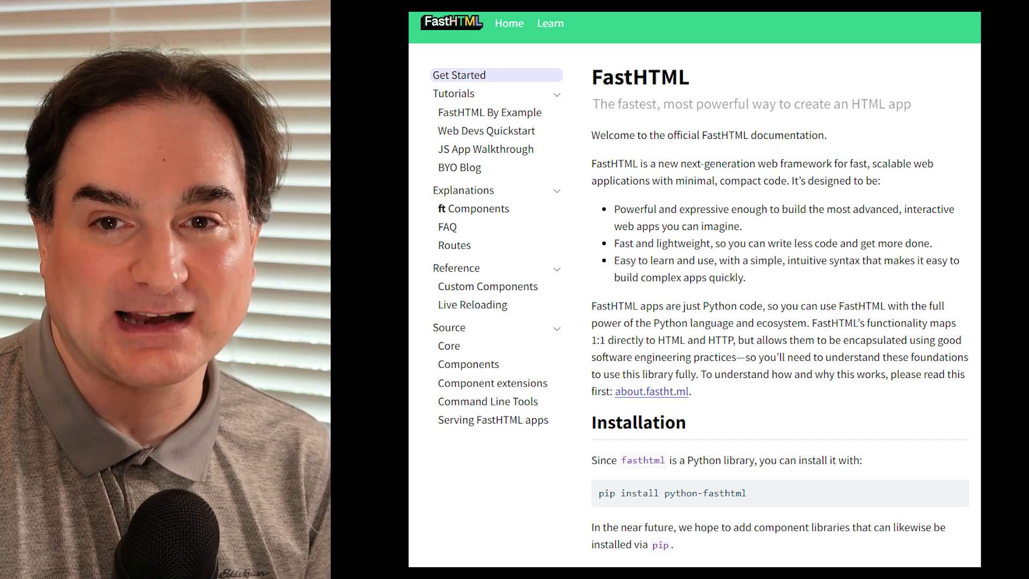
Click the yellow Hello World div so the /change route swaps its text to 'Nice to be here!'.
scroll(down, 3)
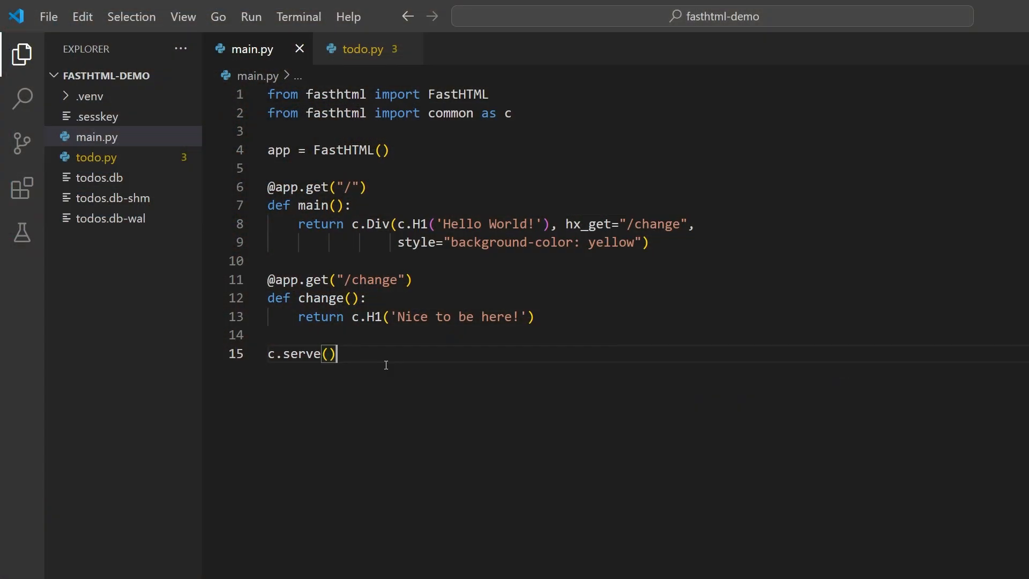
mouse_move(458, 301)
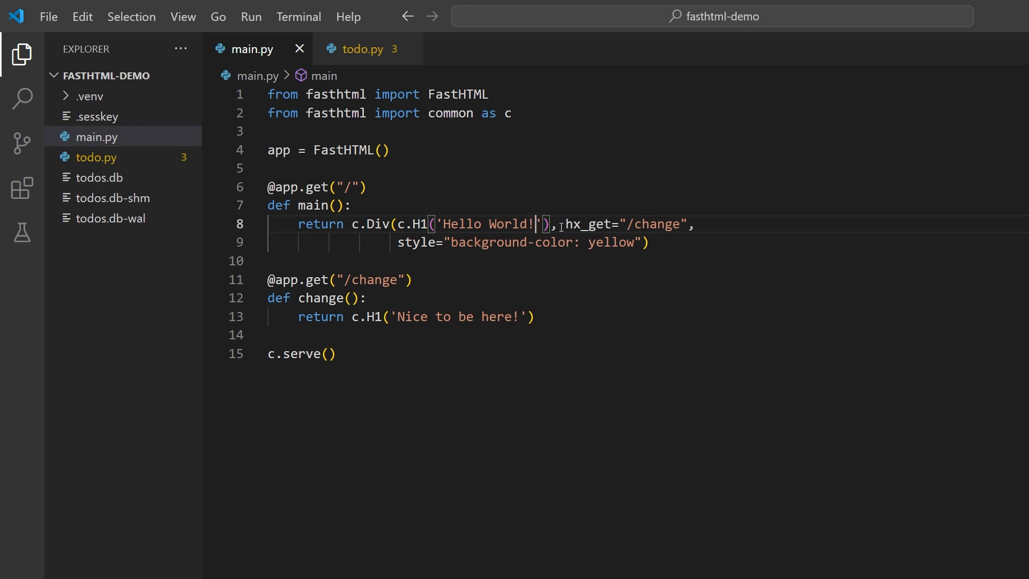
drag(565, 224, 673, 224)
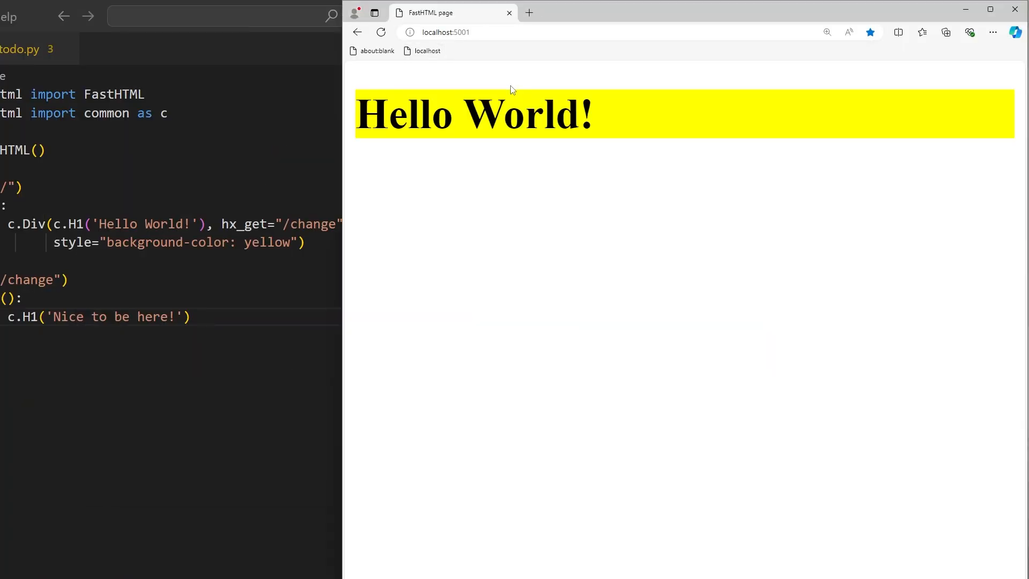
click(473, 115)
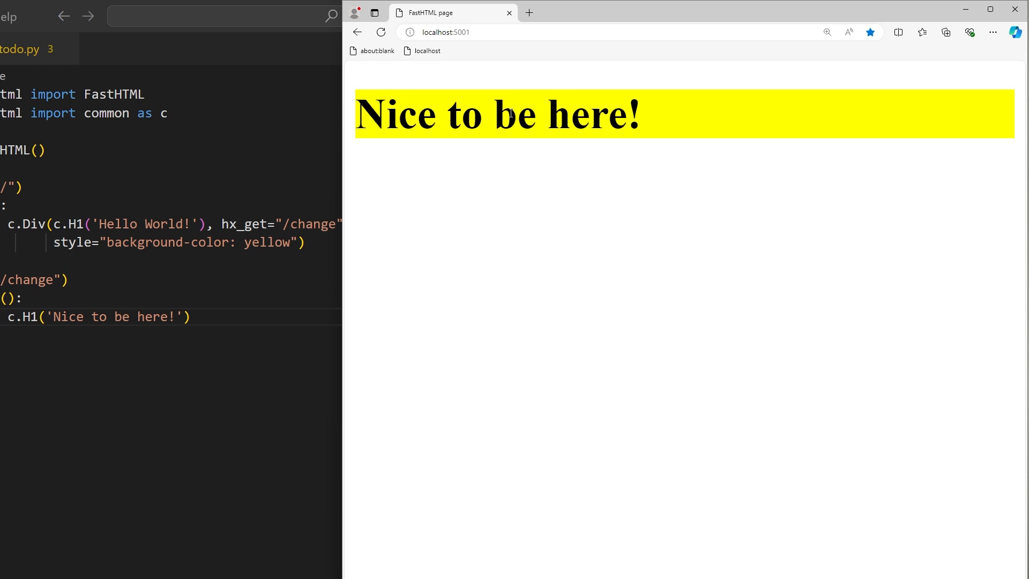
mouse_move(482, 315)
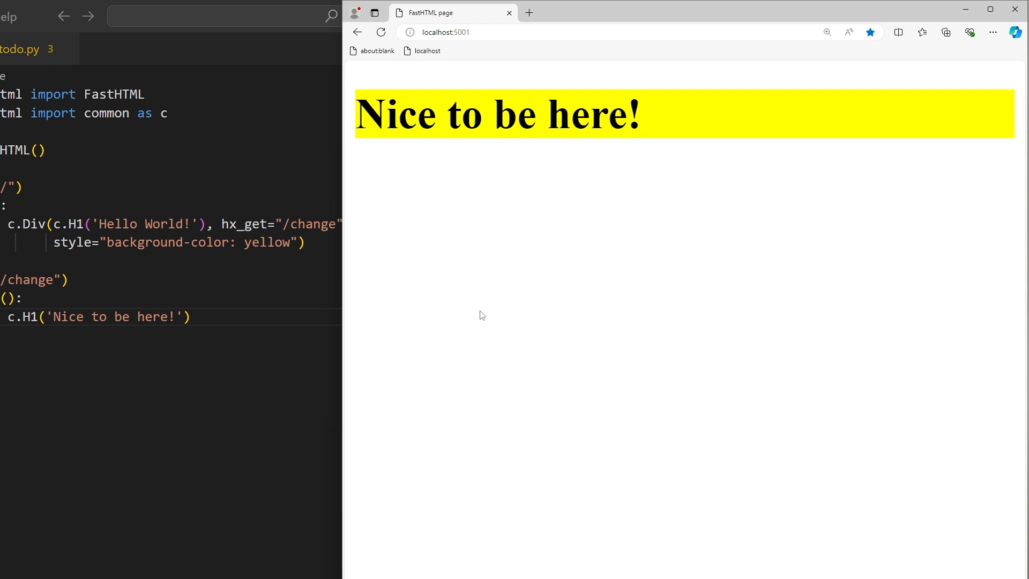
mouse_move(264, 241)
text(pin)
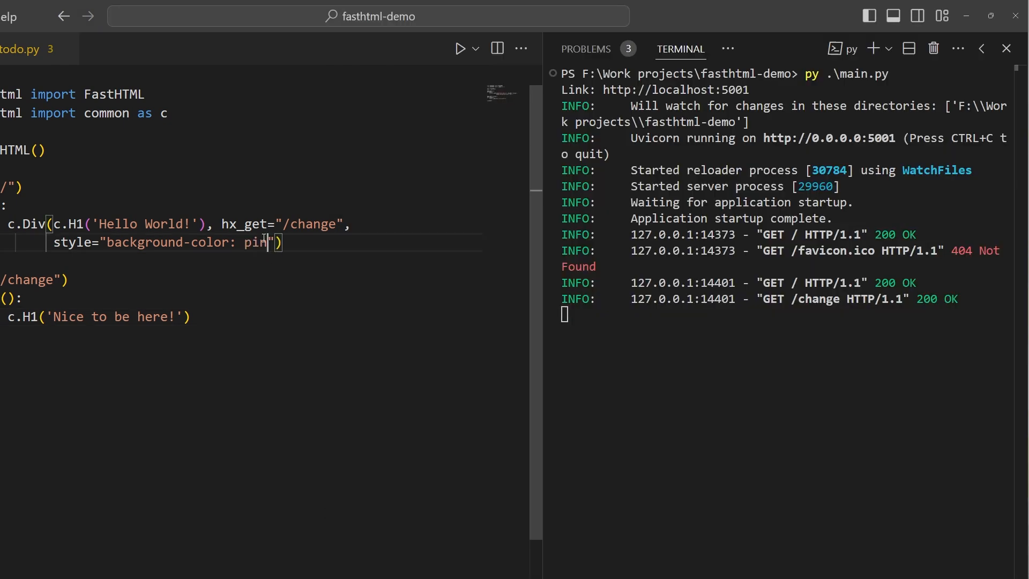
Change the div's style to background-color: pink in main.py and save.
text(k)
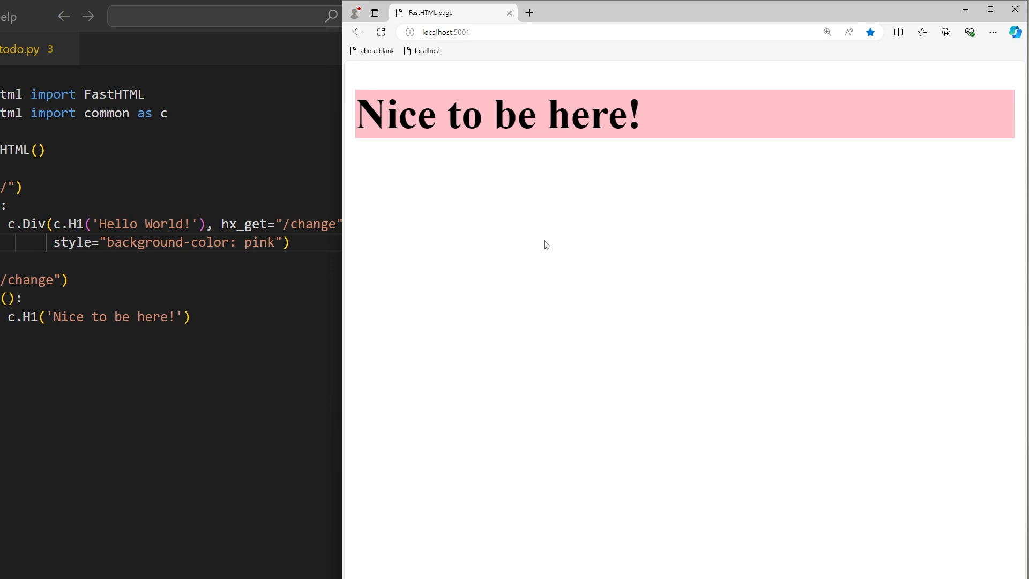
mouse_move(553, 267)
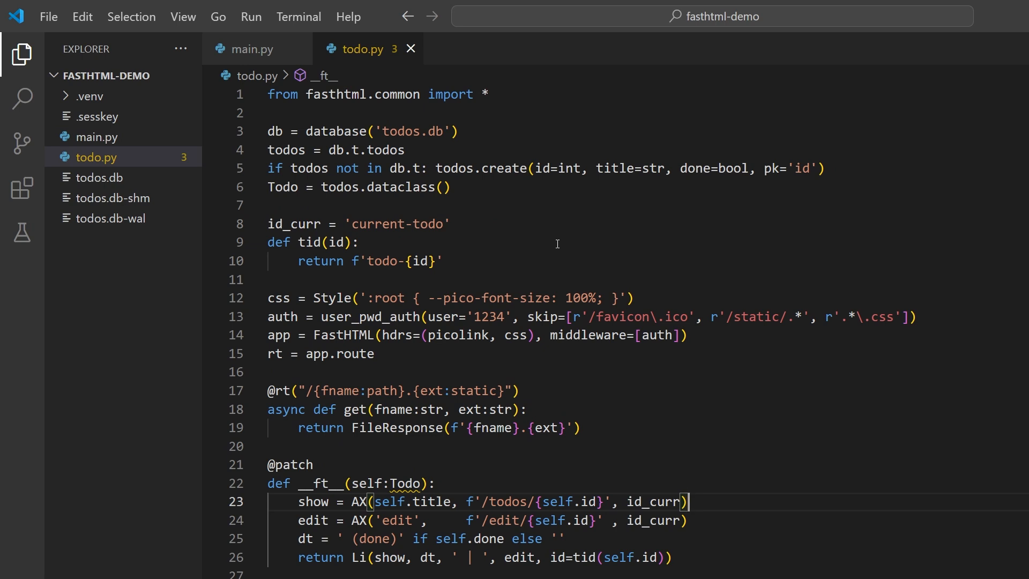
mouse_move(542, 226)
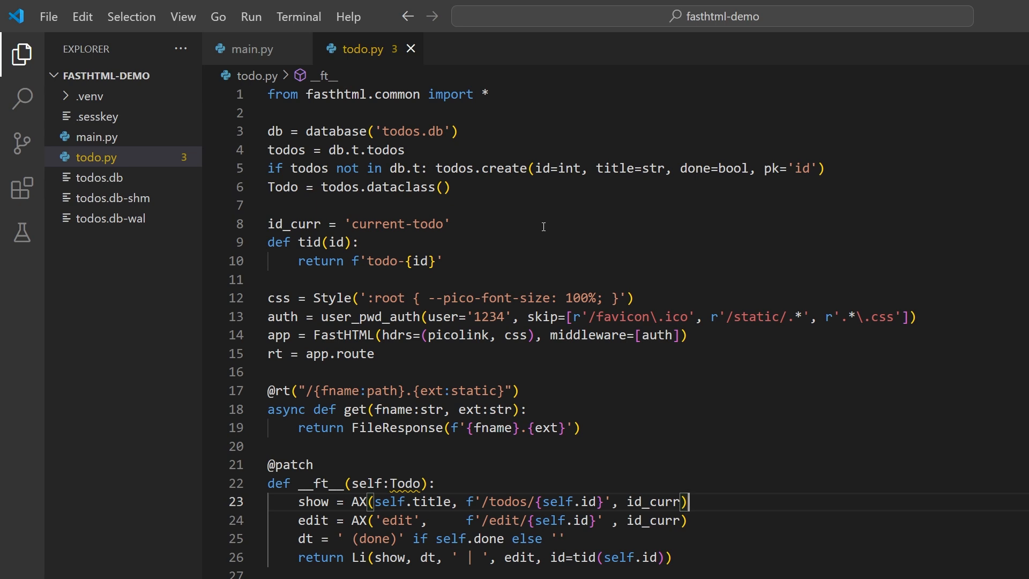
mouse_move(500, 195)
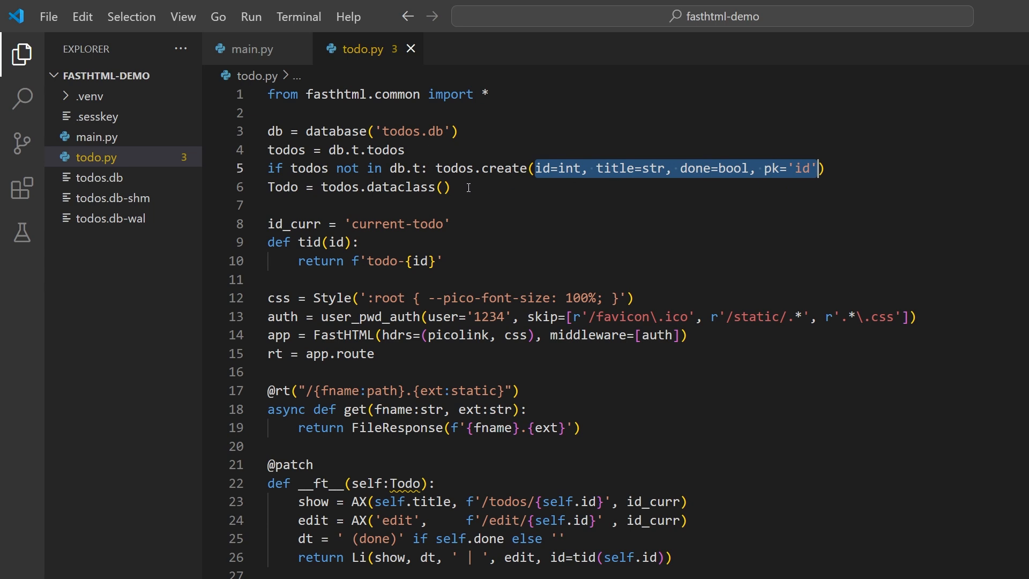
Highlight the todos.dataclass() call and the css Style line in todo.py while scrolling through.
click(386, 187)
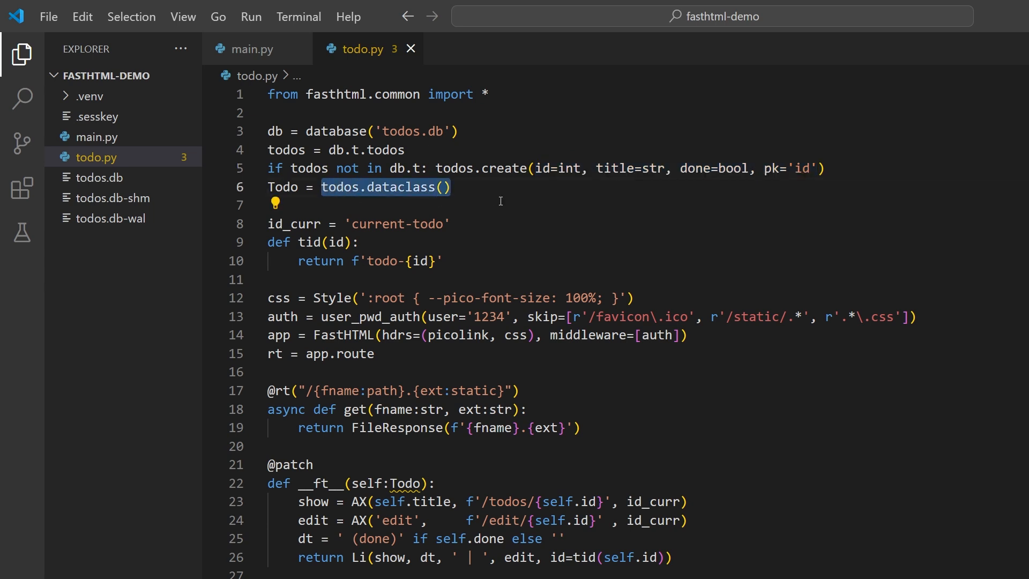
mouse_move(514, 209)
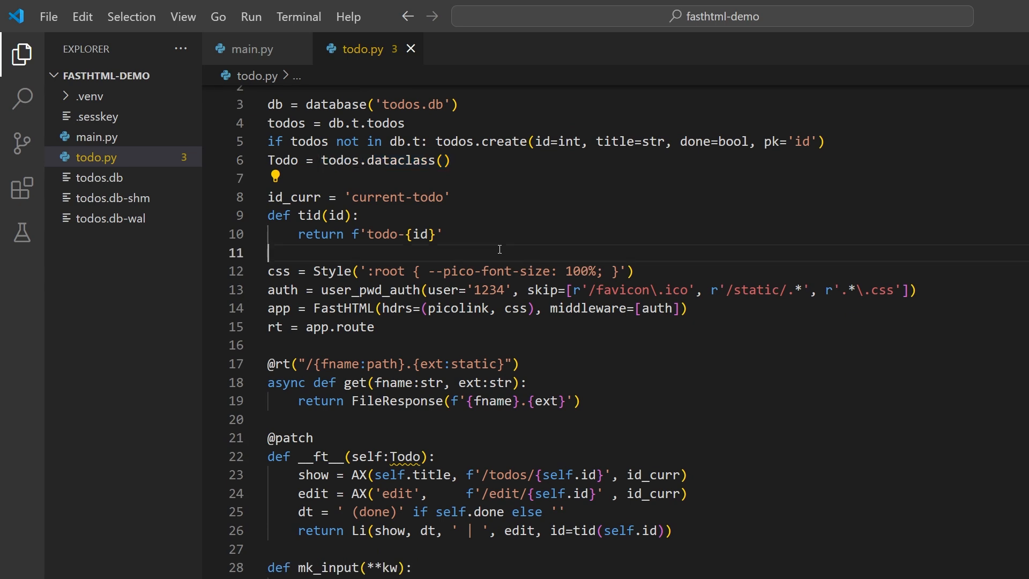
scroll(down, 3)
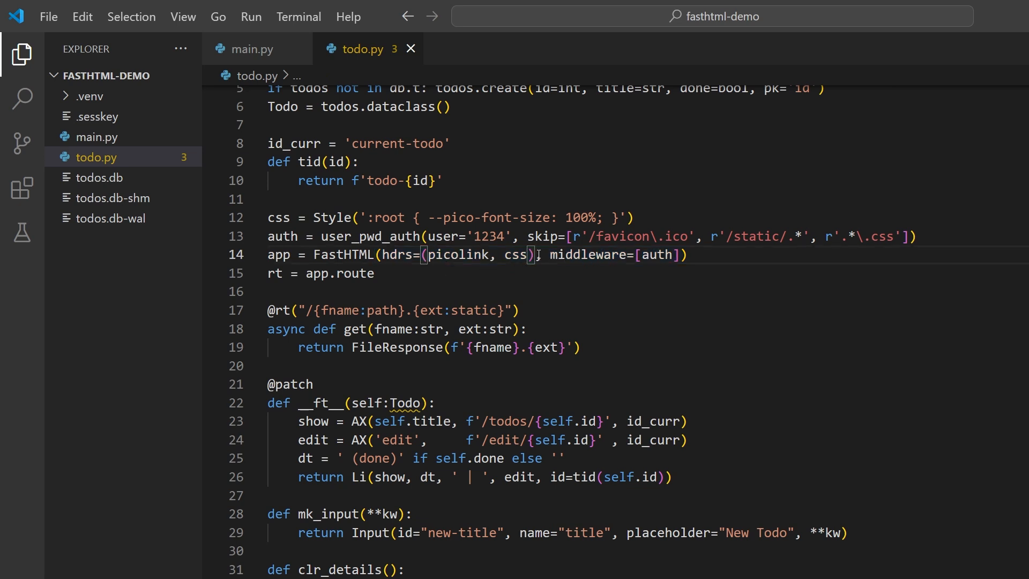
drag(384, 255, 534, 256)
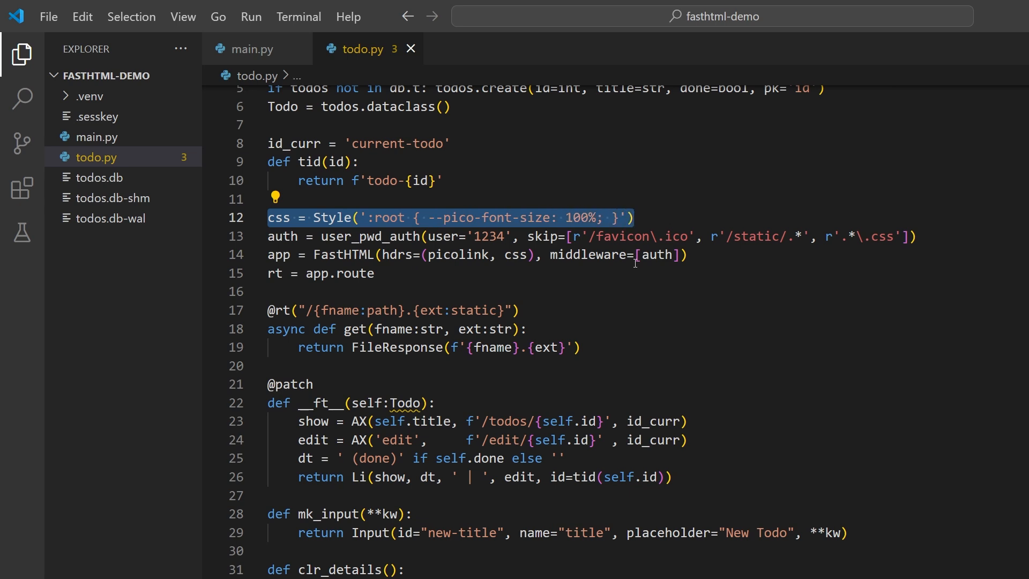
click(376, 274)
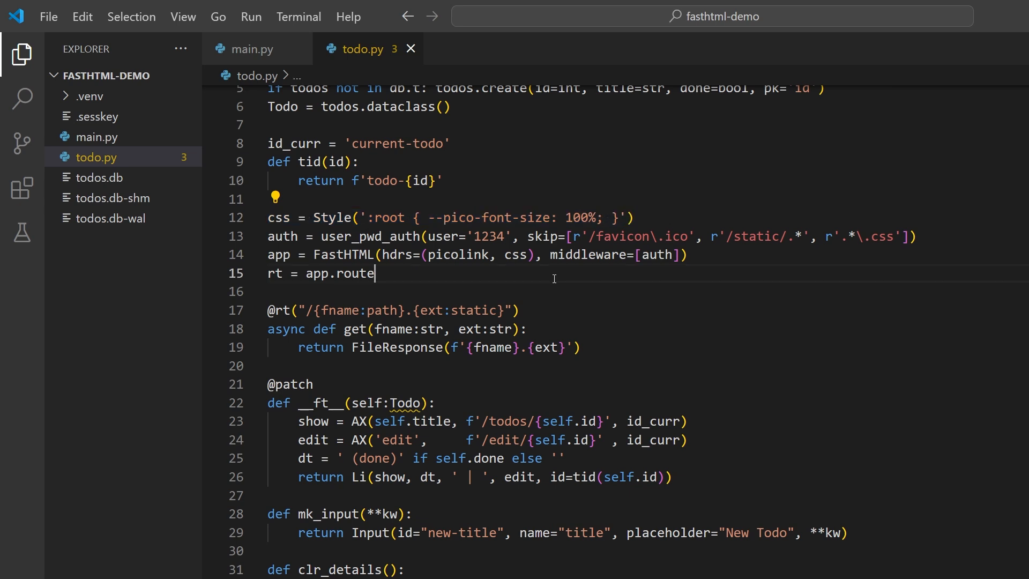
double_click(588, 255)
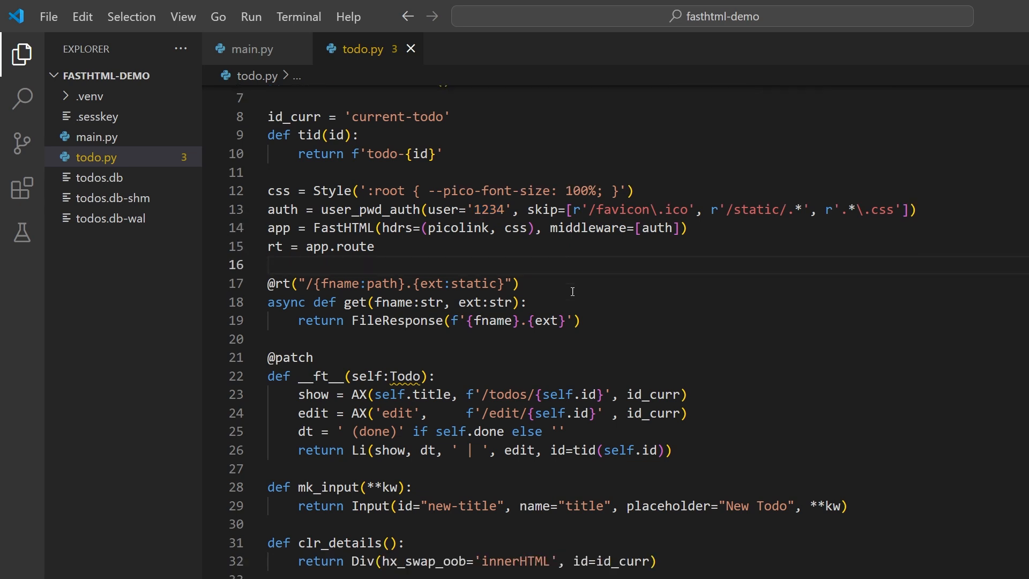
scroll(down, 3)
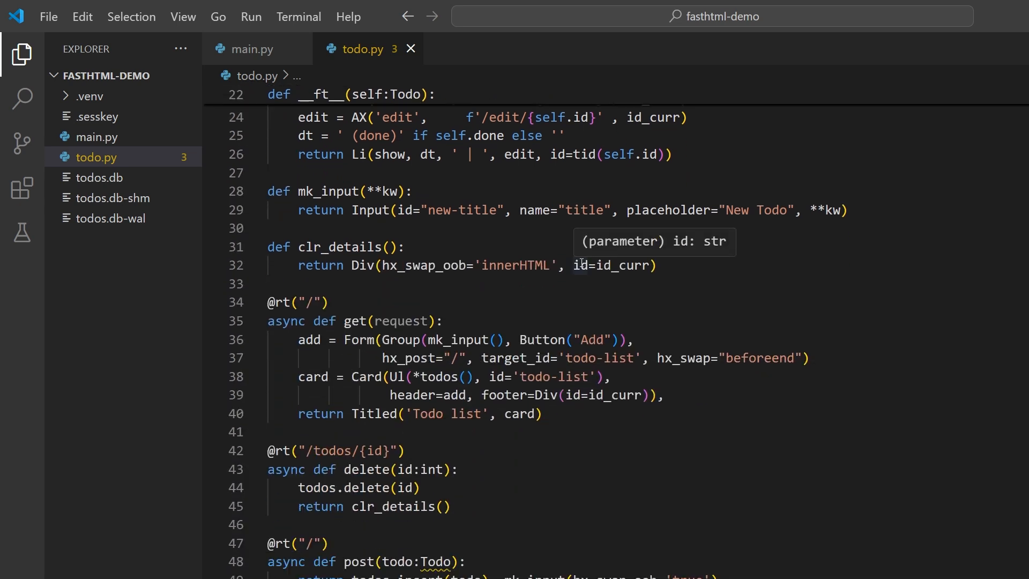
scroll(down, 3)
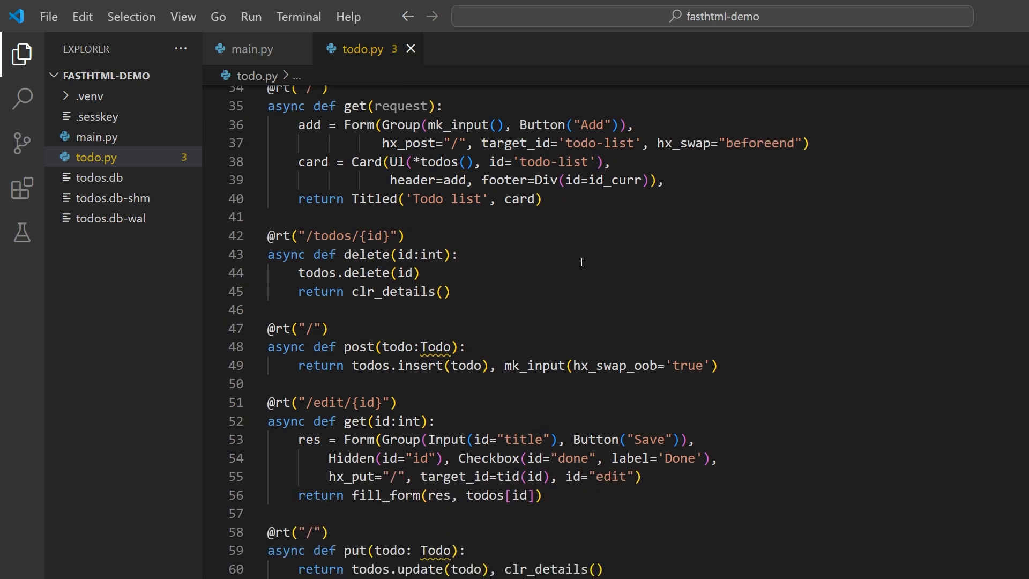
scroll(down, 3)
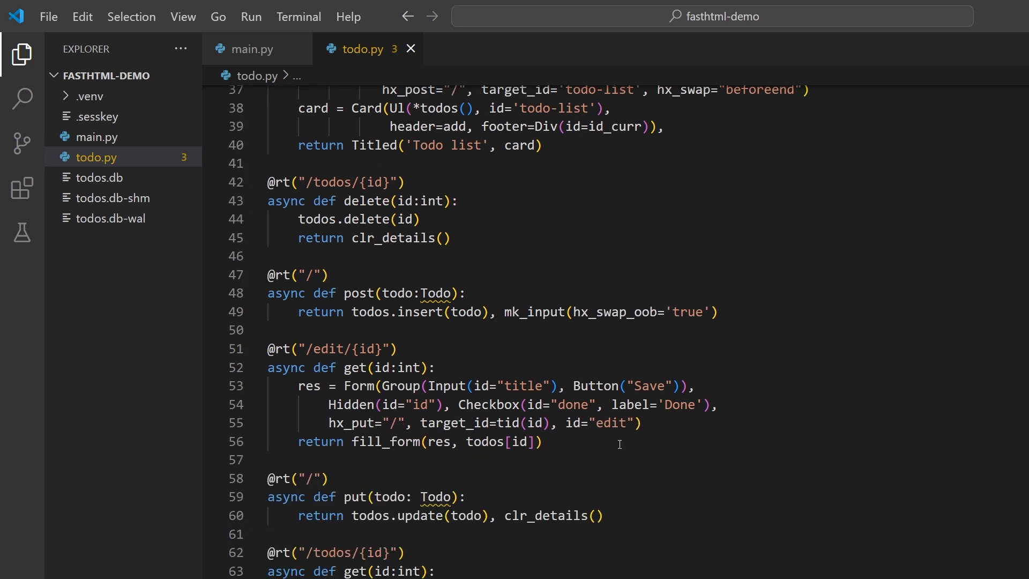
mouse_move(341, 387)
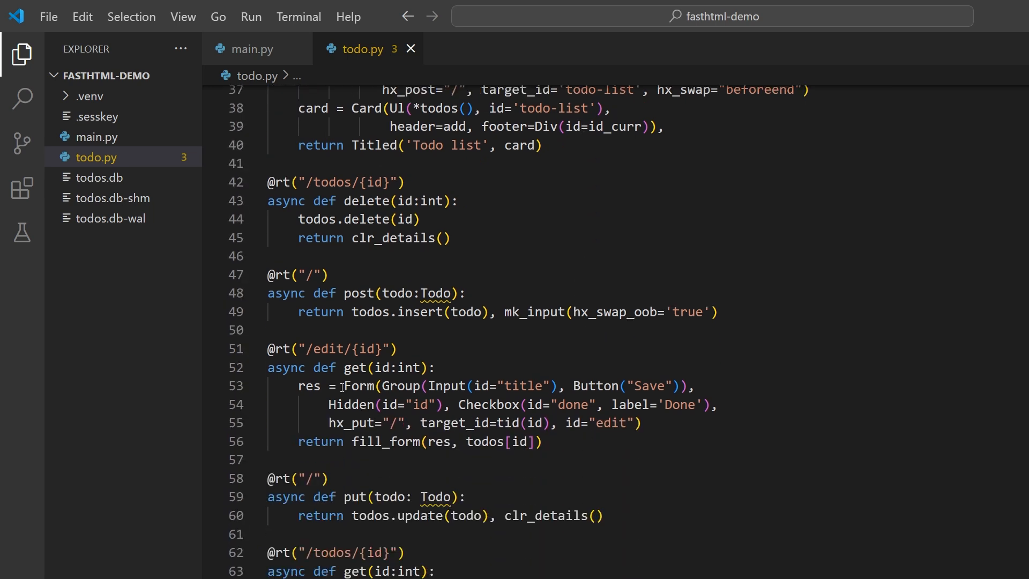
drag(344, 385, 644, 423)
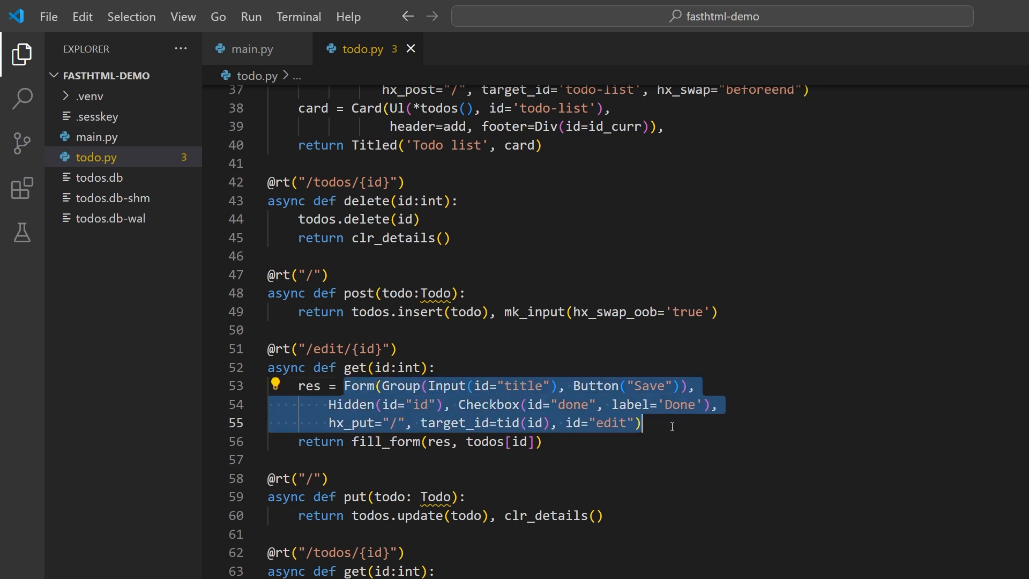
mouse_move(665, 423)
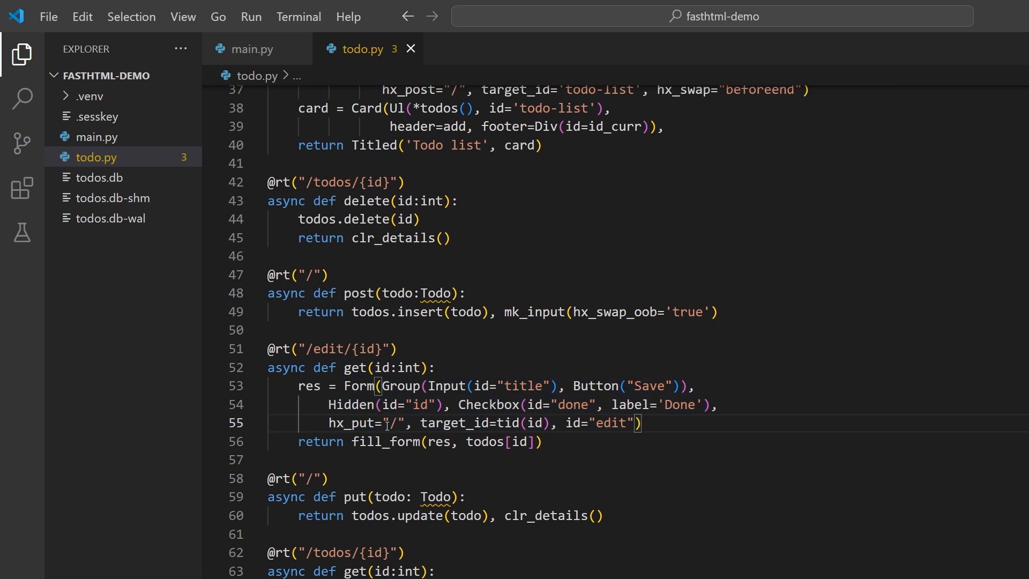
double_click(351, 423)
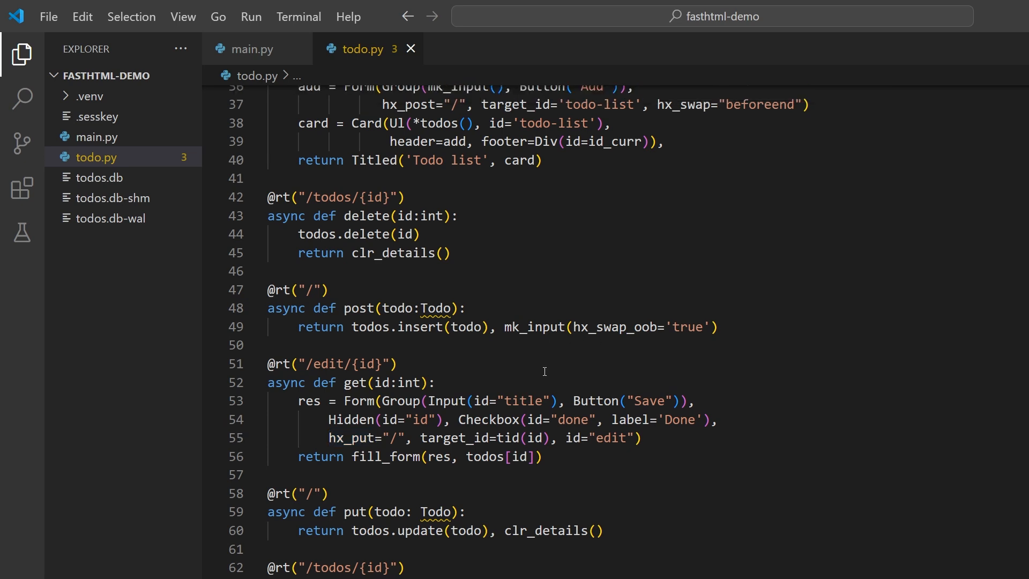
click(601, 531)
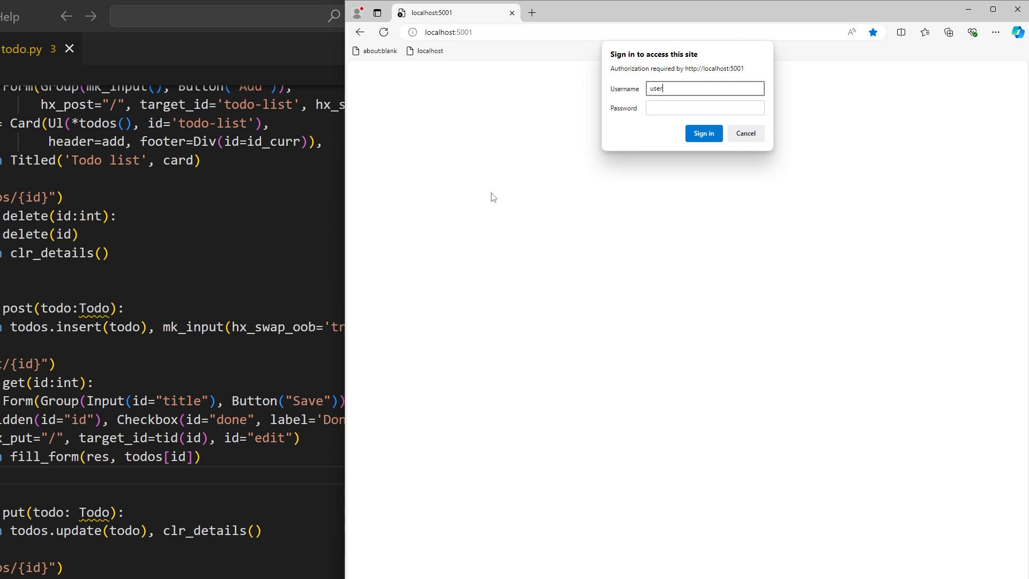
Sign in at localhost:5001, dismiss Save password, and add the 'Make a blog post!' todo.
click(703, 133)
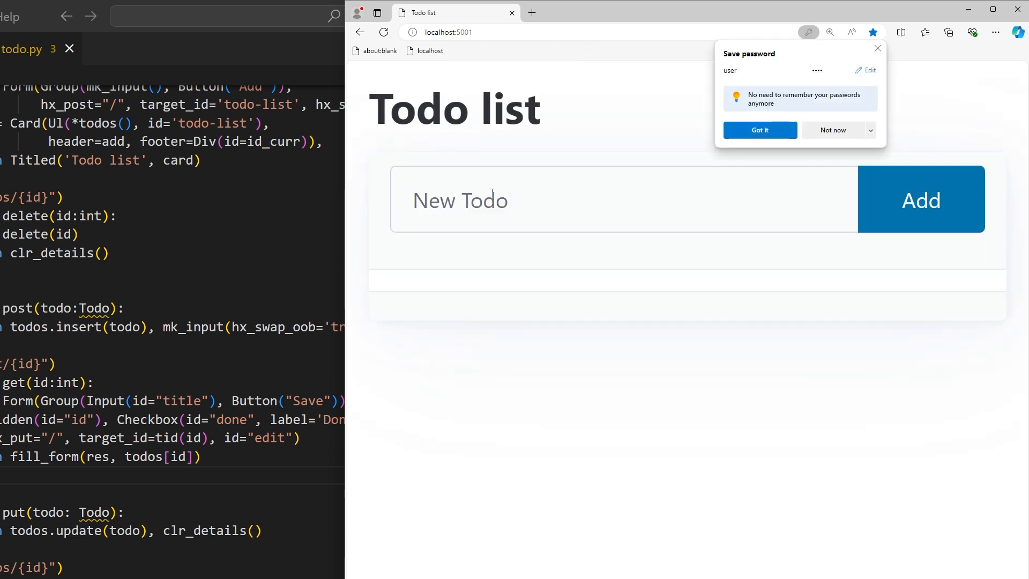
click(759, 130)
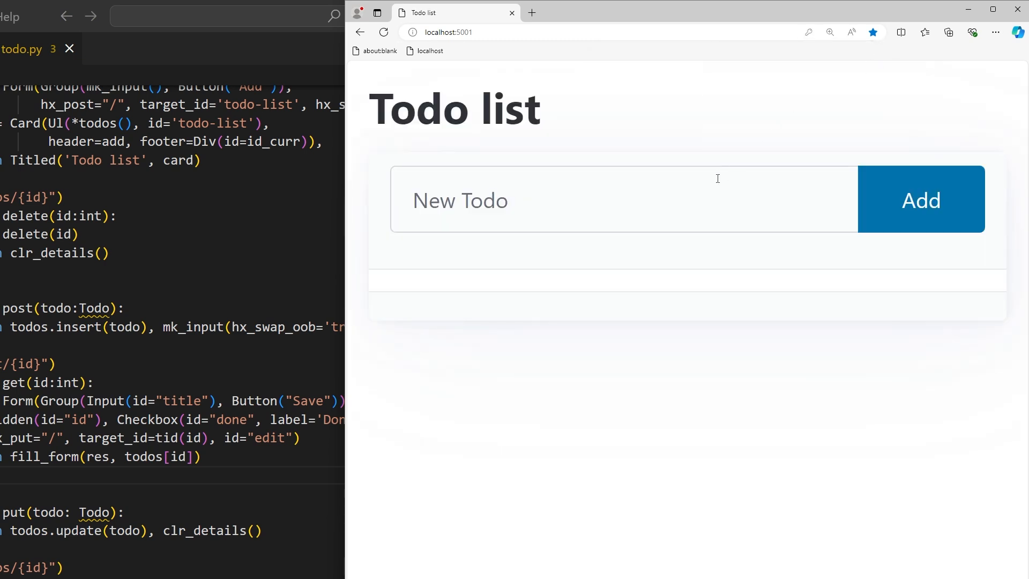
text(Make a)
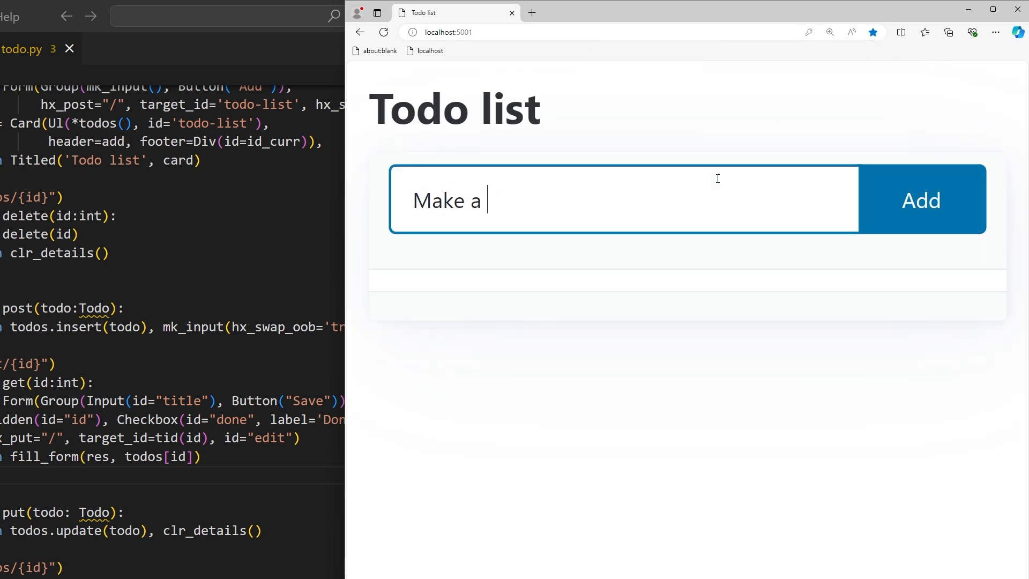
click(920, 200)
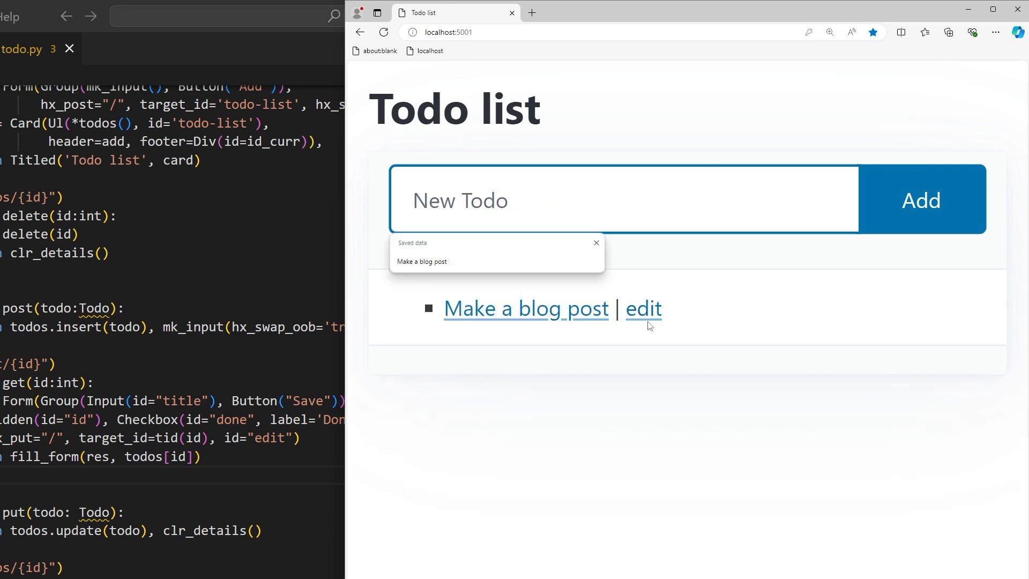
Rename the todo via its edit form, mark it Done, then delete it from its details view.
click(642, 308)
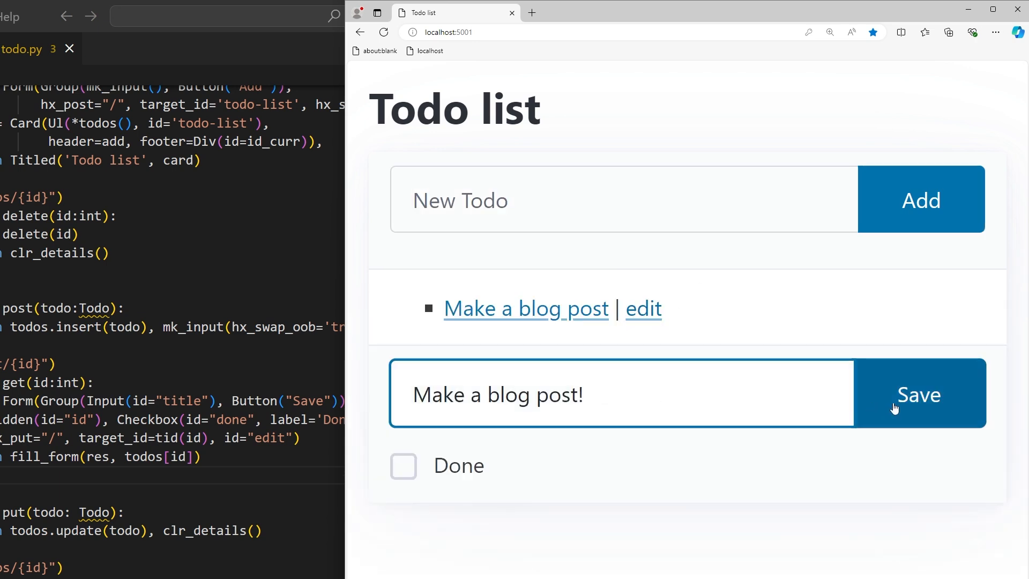
click(919, 394)
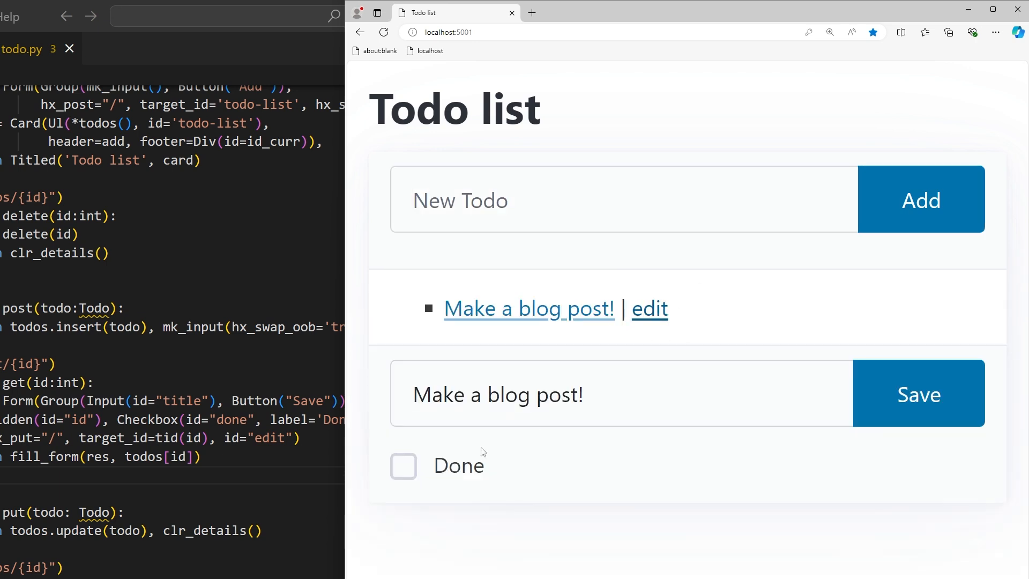
click(918, 394)
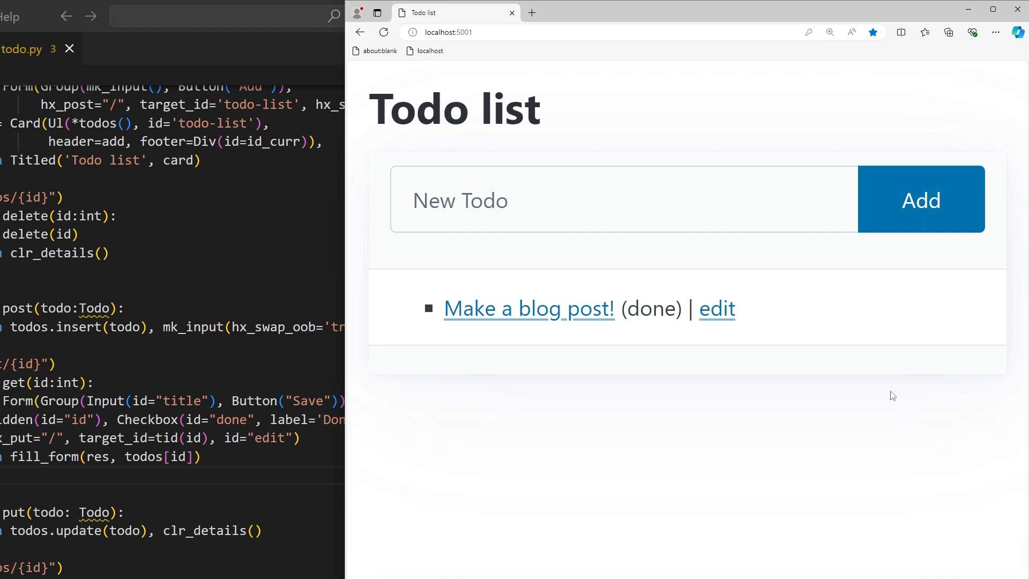
click(529, 309)
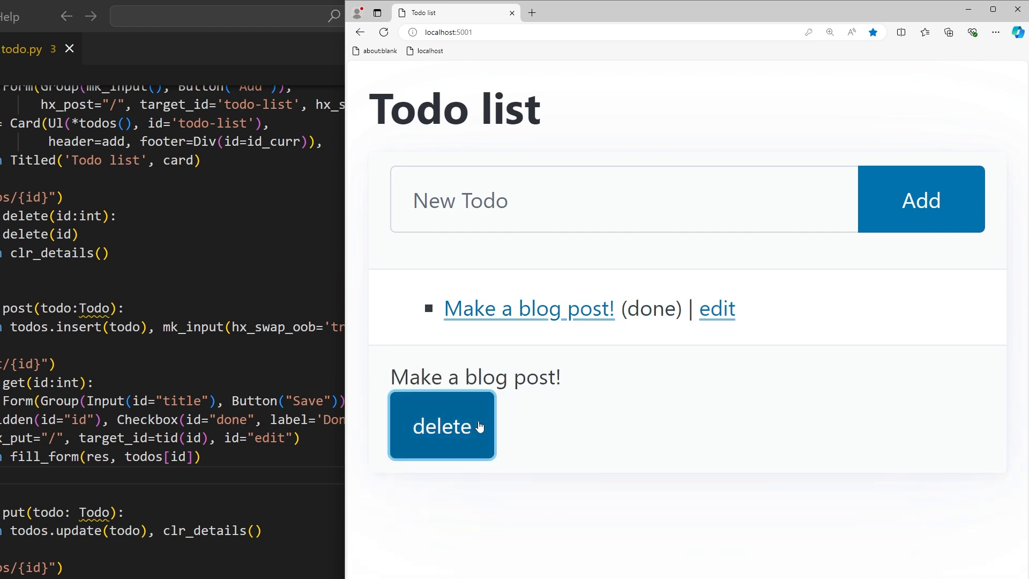
click(442, 424)
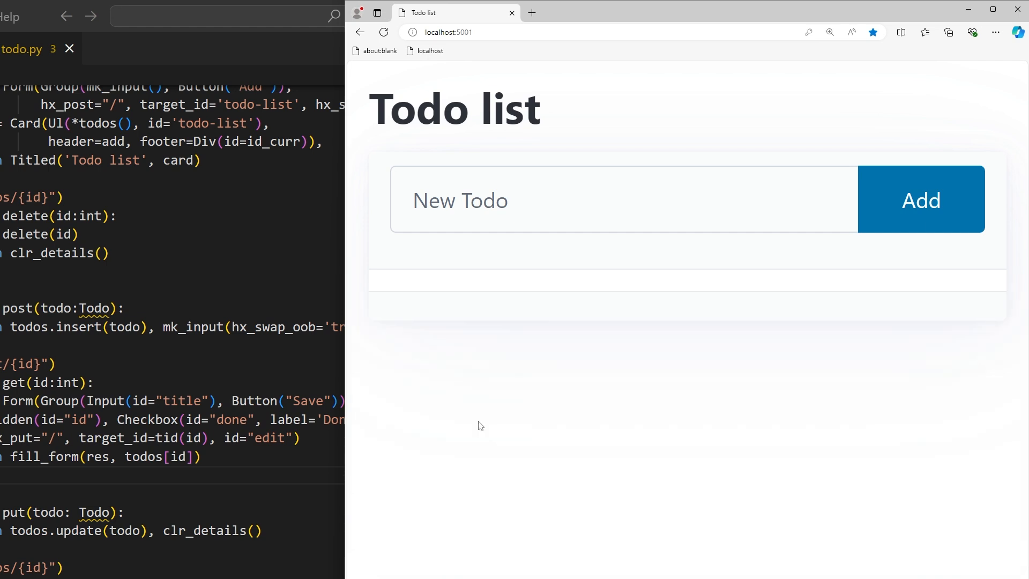